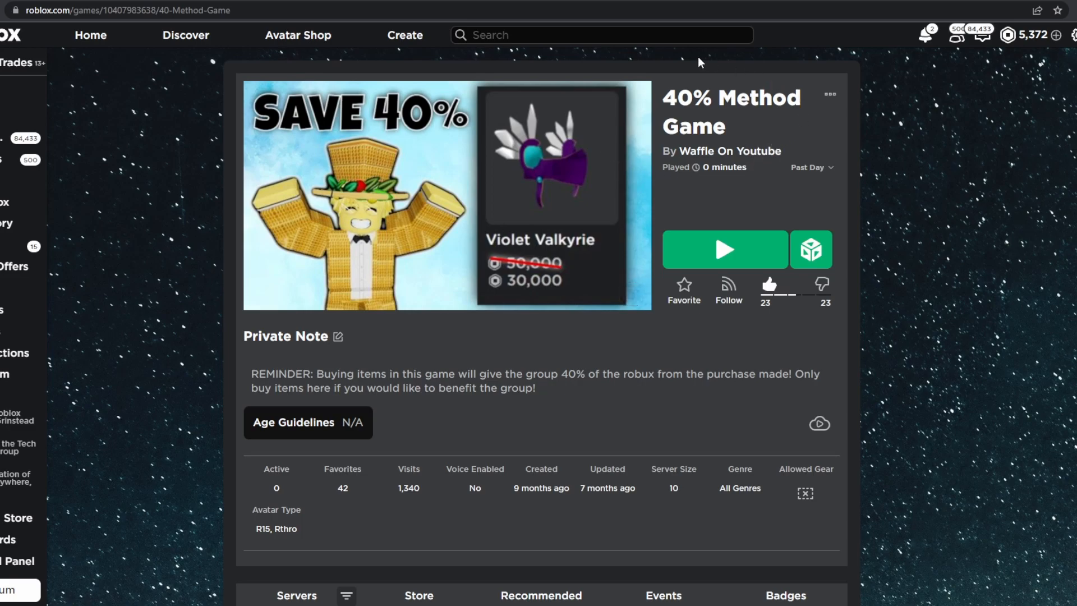
pyautogui.moveTo(702, 92)
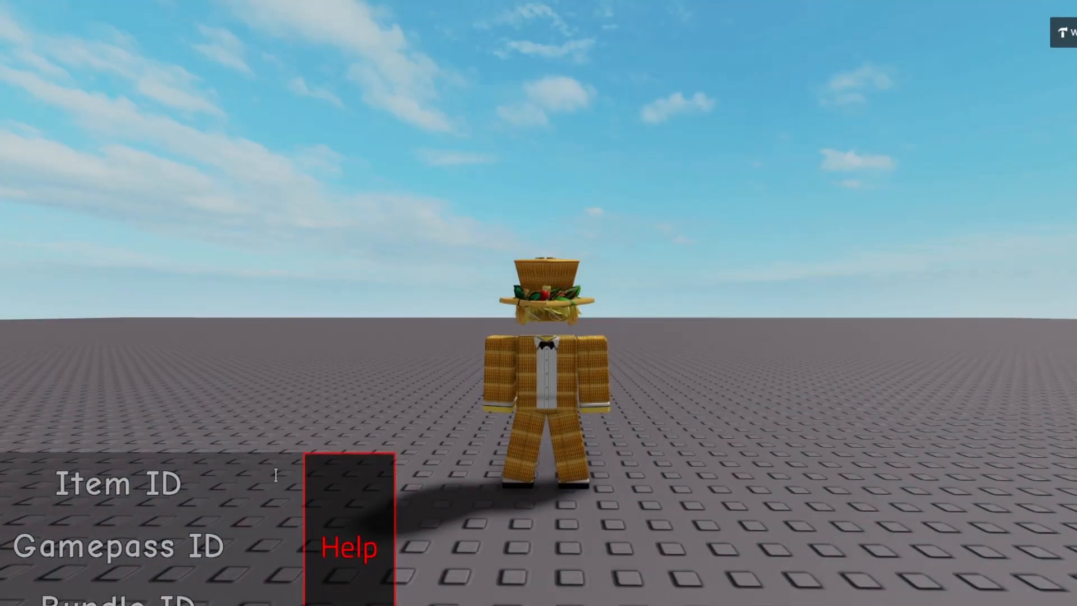
pyautogui.write('13155406762')
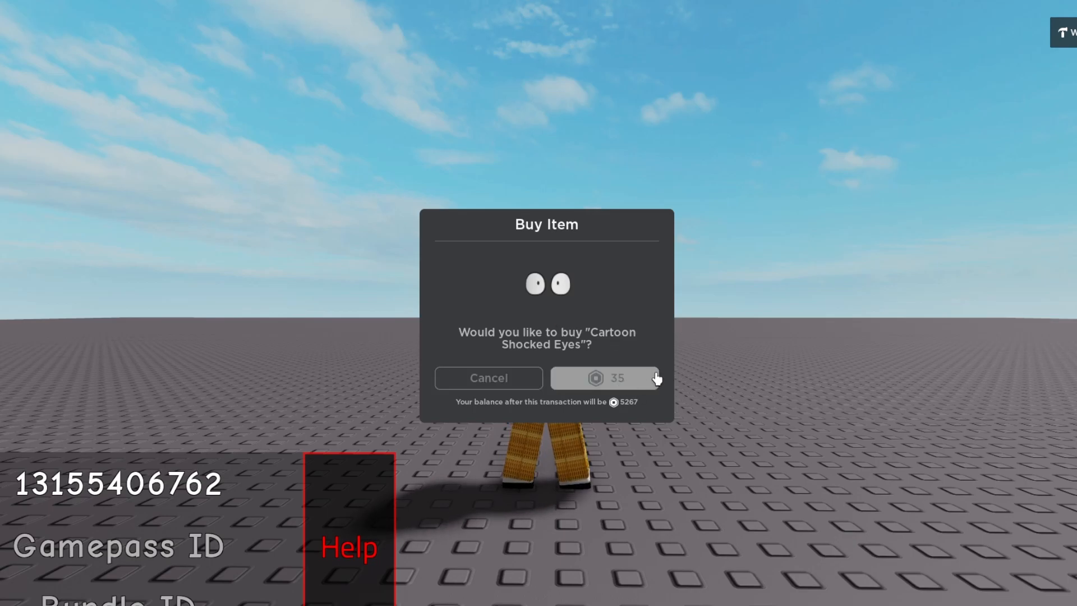
pyautogui.click(605, 378)
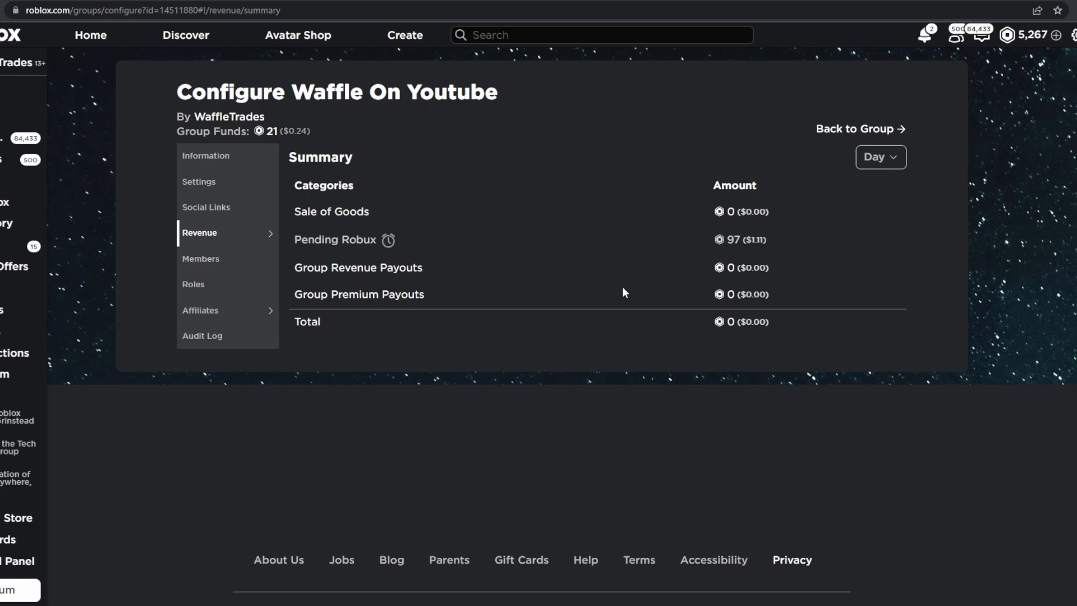
pyautogui.moveTo(523, 126)
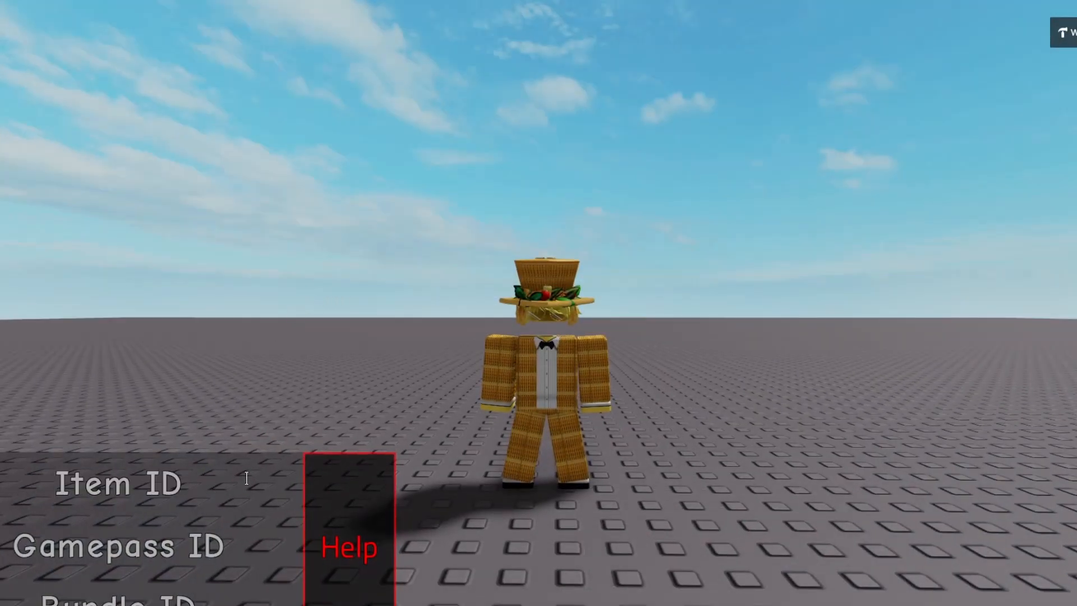
pyautogui.write('4786877411')
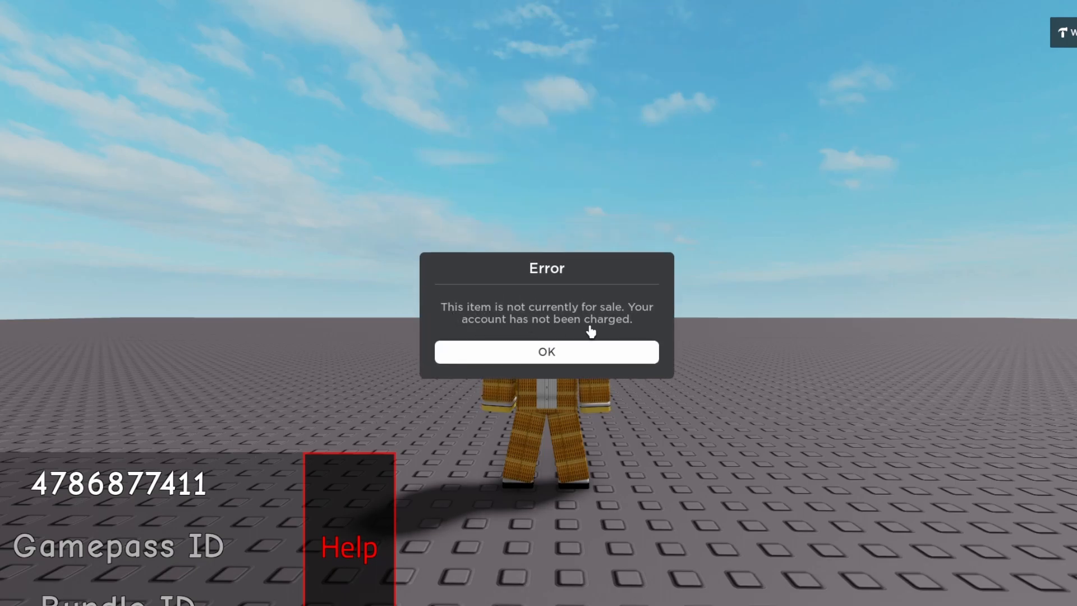
pyautogui.click(545, 351)
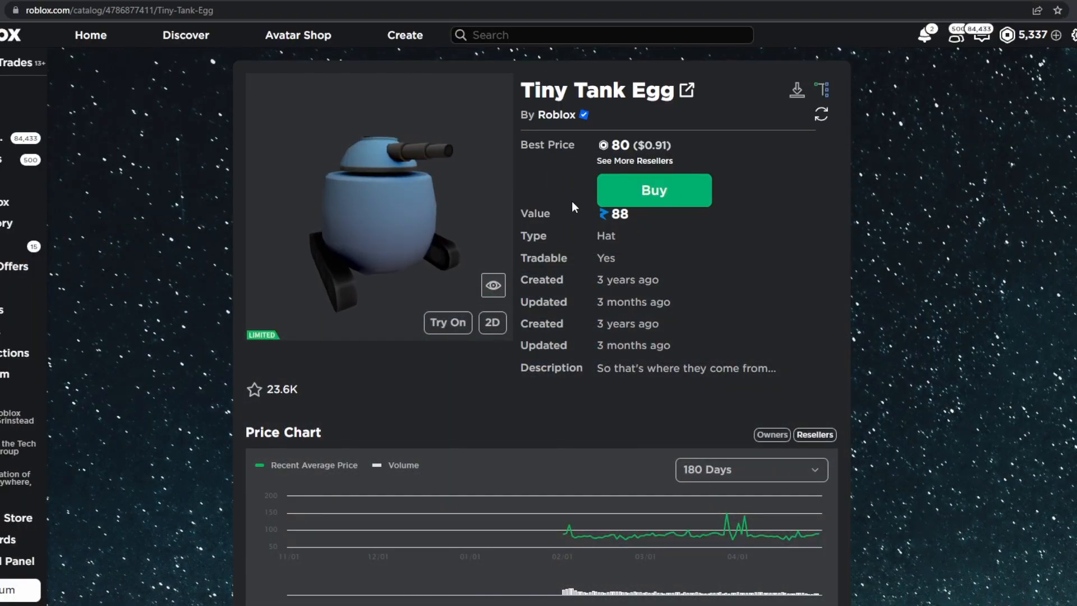
pyautogui.scroll(-3)
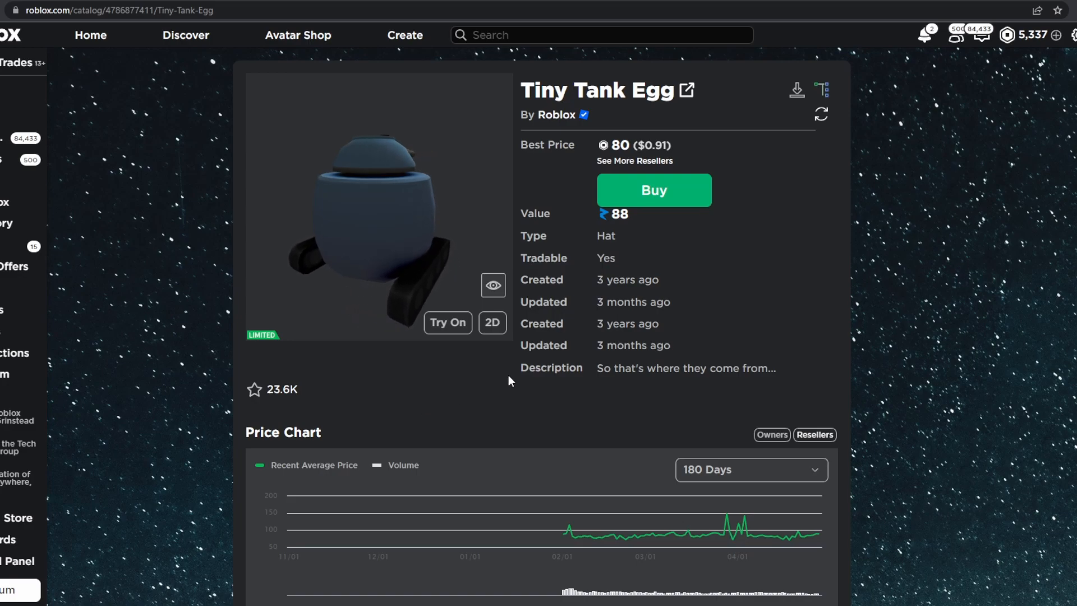
pyautogui.scroll(-3)
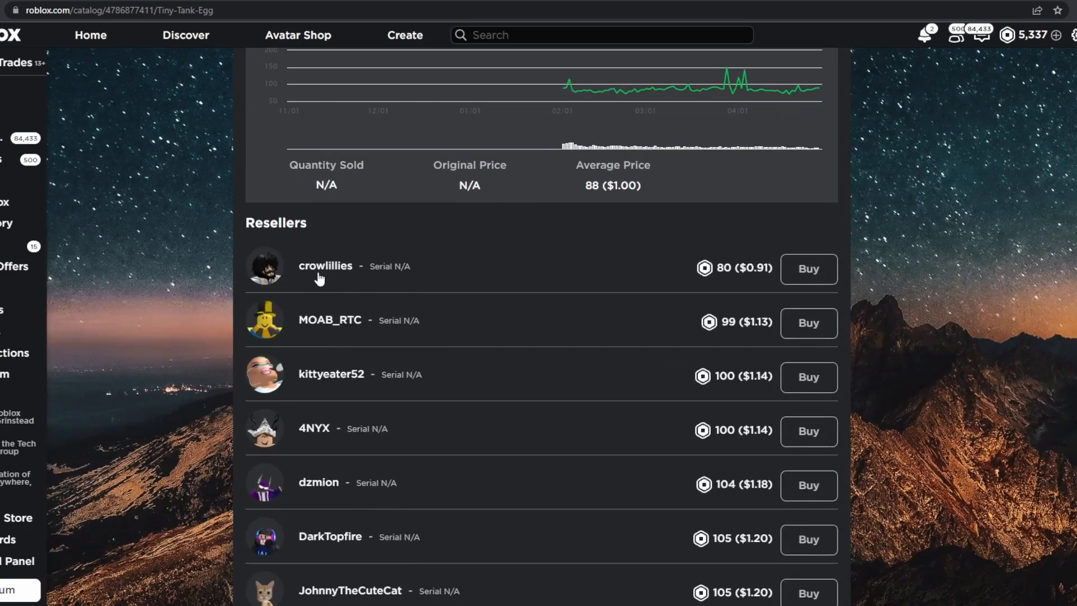
pyautogui.moveTo(367, 371)
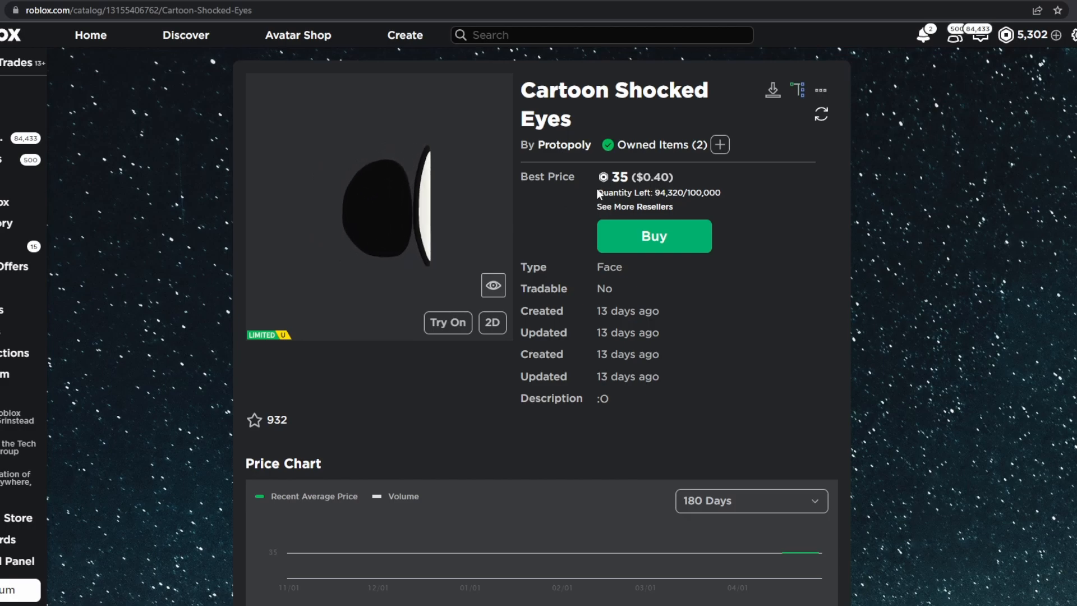
# Step: Scroll the Cartoon Shocked Eyes page down to the Owned Items section
pyautogui.scroll(-3)
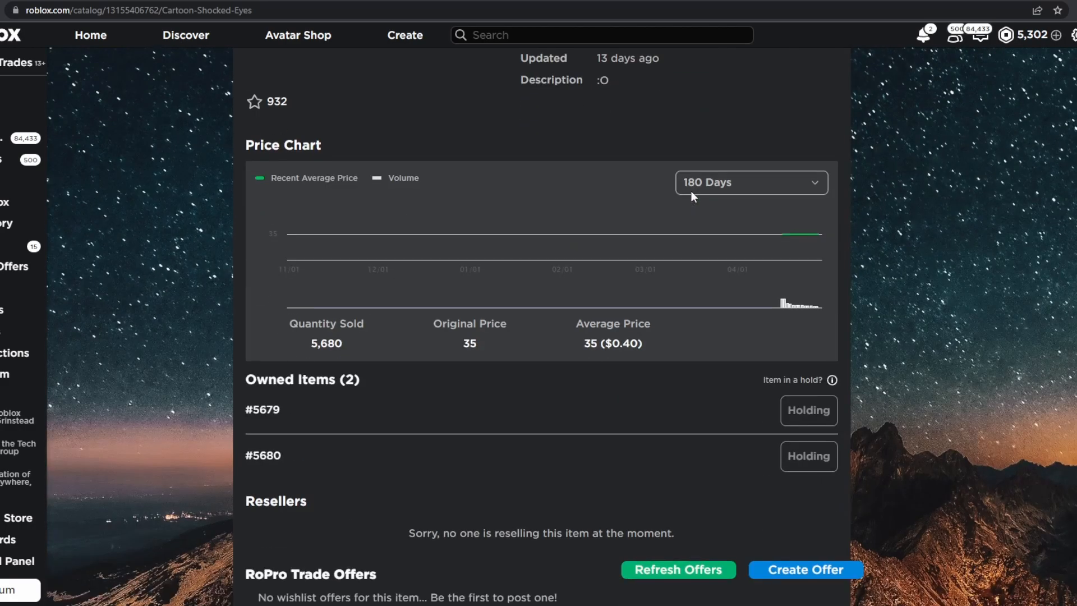
pyautogui.scroll(-3)
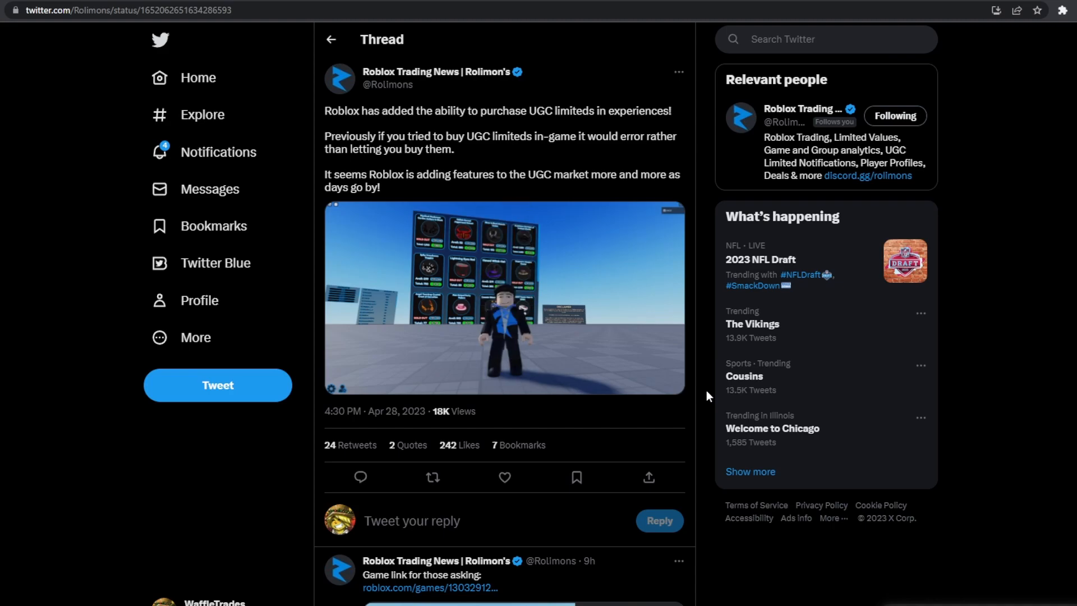
pyautogui.moveTo(447, 104)
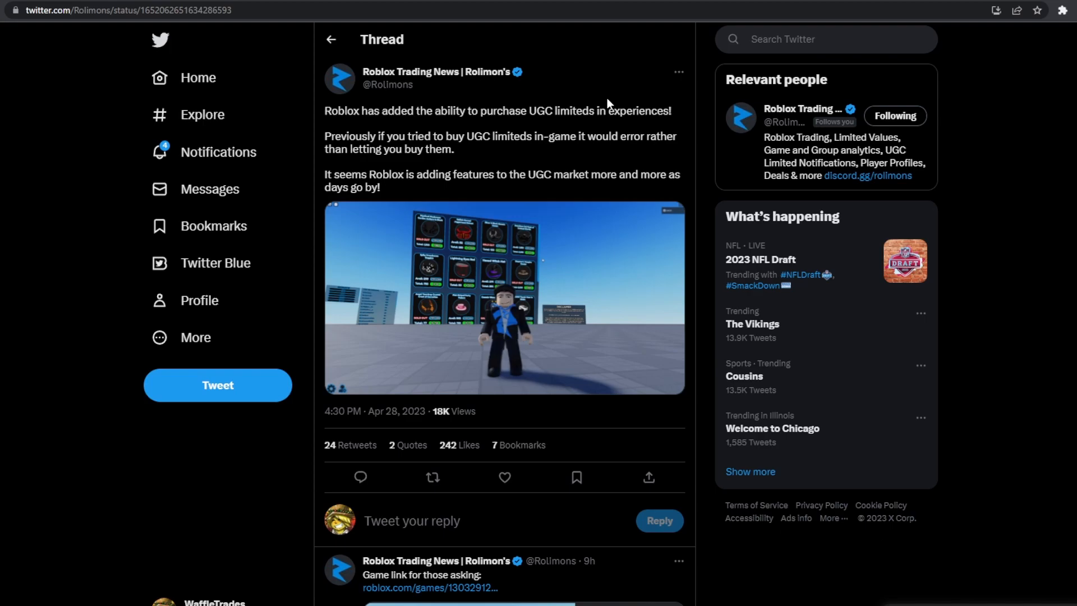
# Step: Open the Rolimons tweet about buying UGC limiteds inside experiences
pyautogui.click(505, 297)
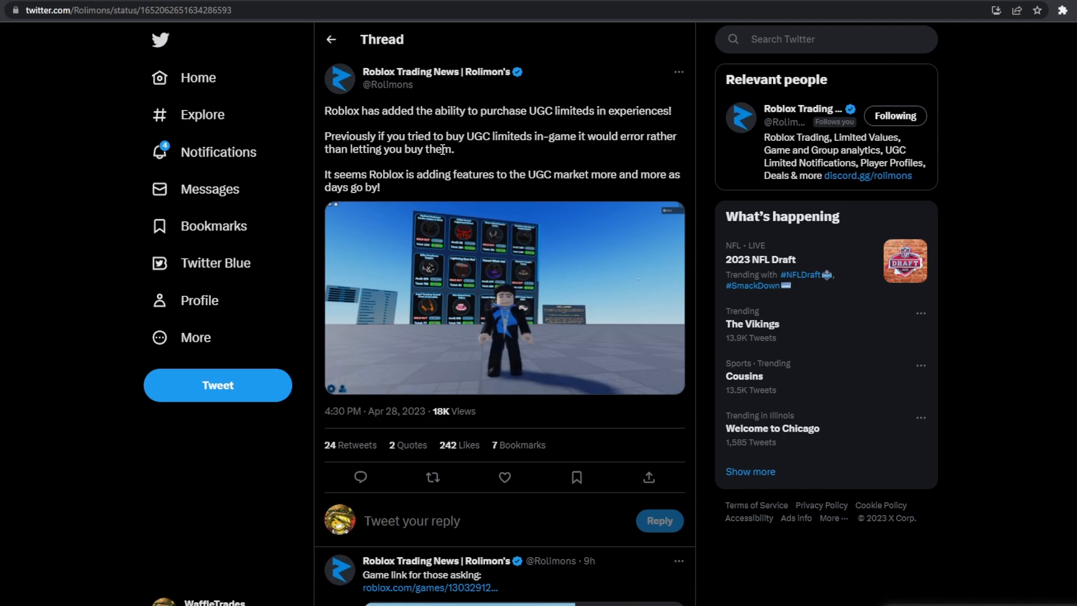
pyautogui.moveTo(707, 179)
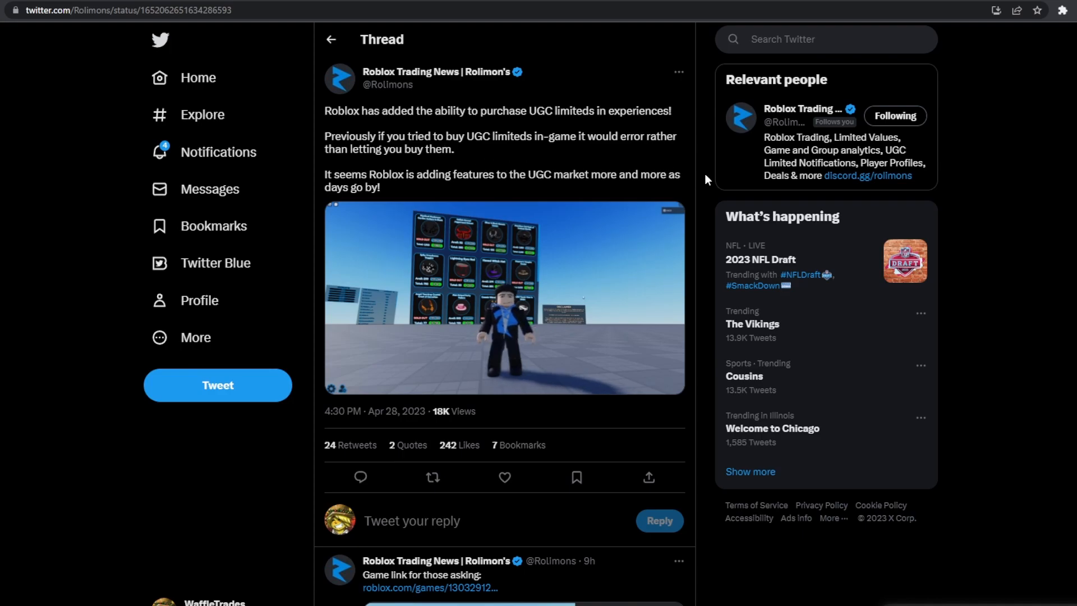